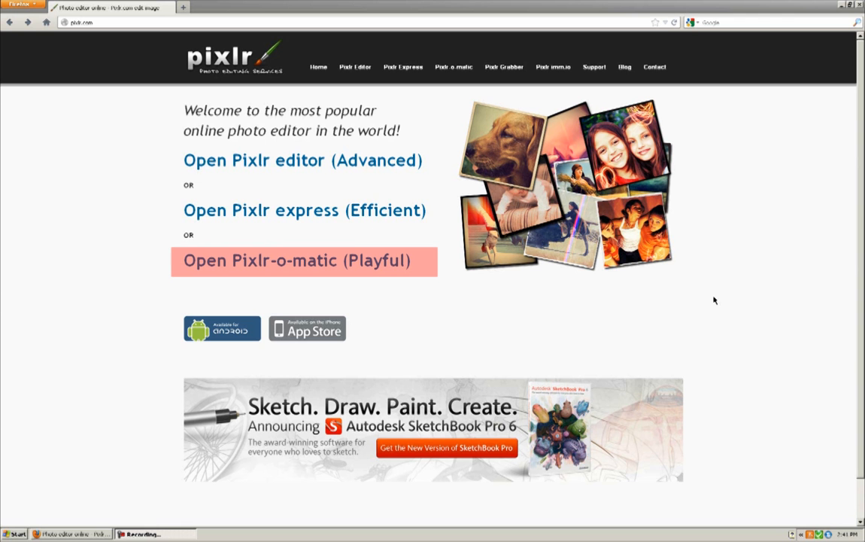
Step: Try Pixlr-o-matic: load a photo, frame it with a rounded square border, and return home
left_click(298, 260)
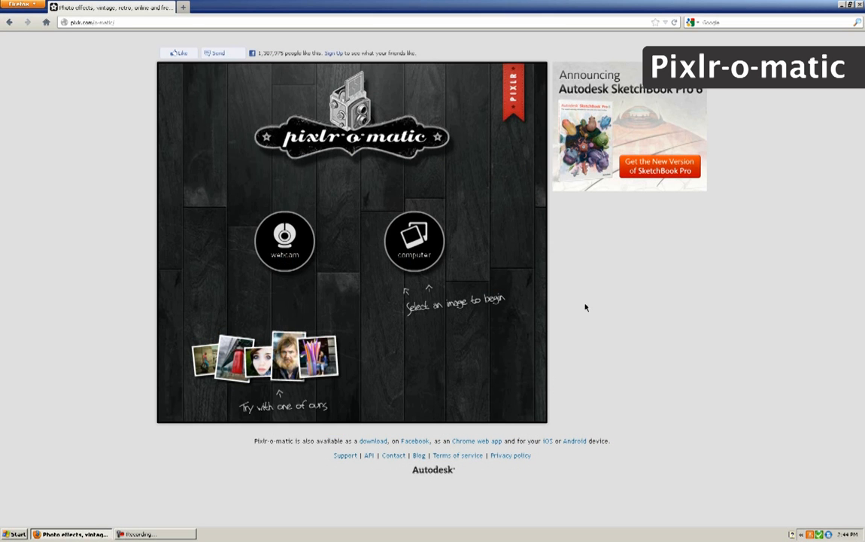
left_click(416, 240)
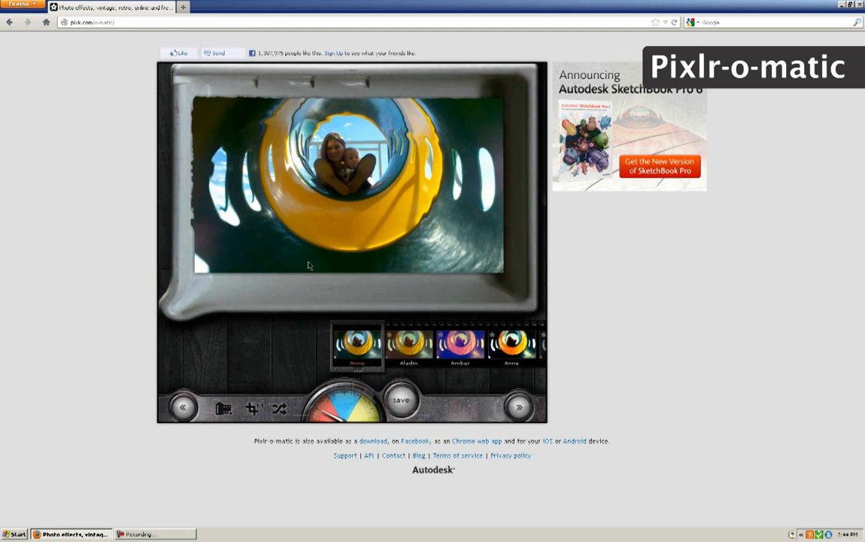
left_click(358, 345)
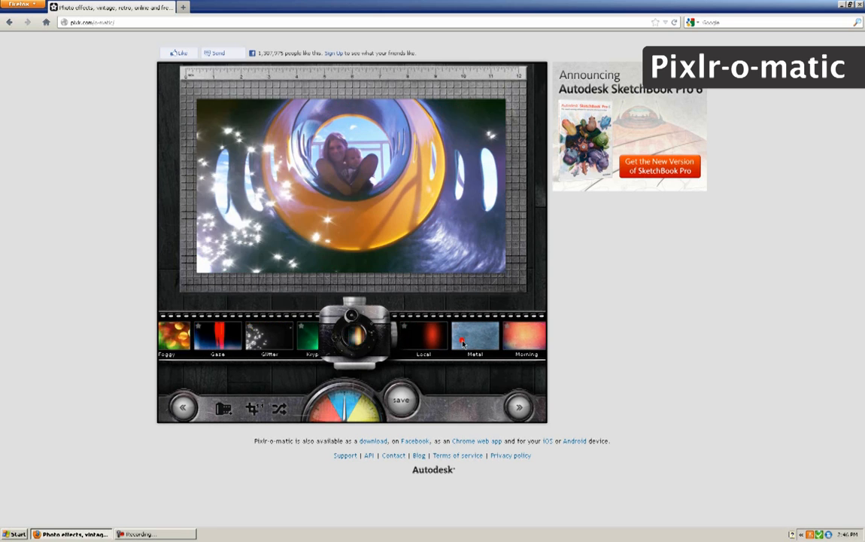
left_click(254, 409)
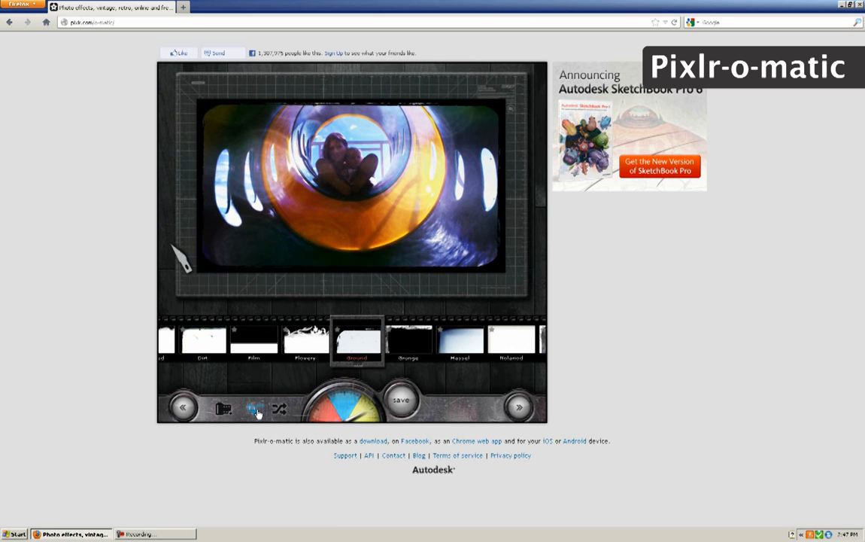
left_click(257, 409)
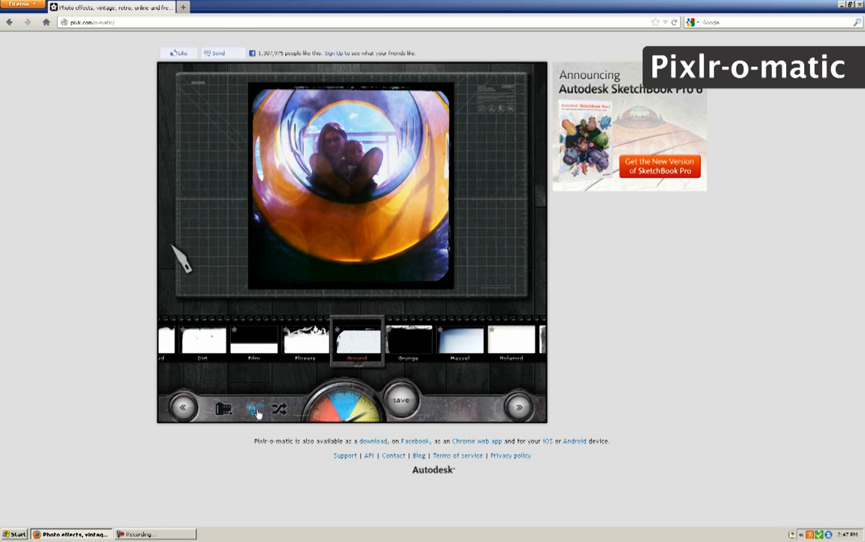
left_click(256, 408)
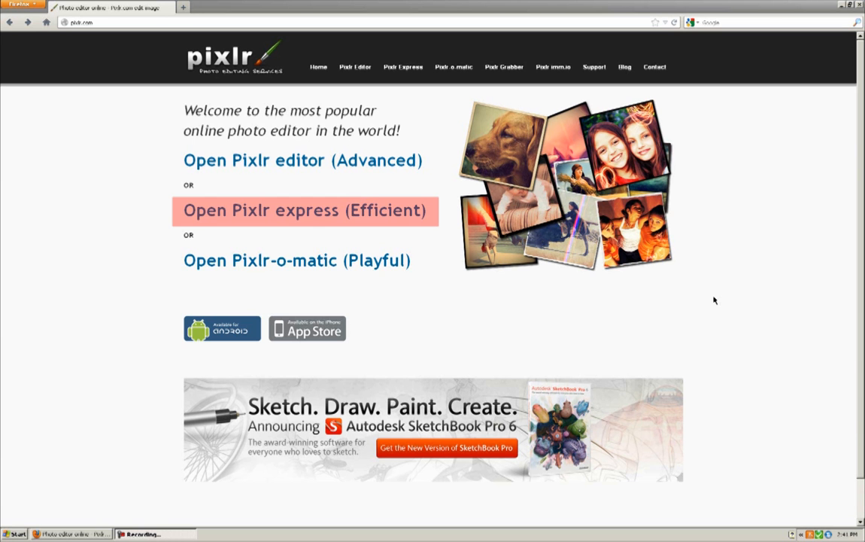
Step: Start Pixlr Express with a centre-square collage layout and load the child-in-boat photo
left_click(304, 210)
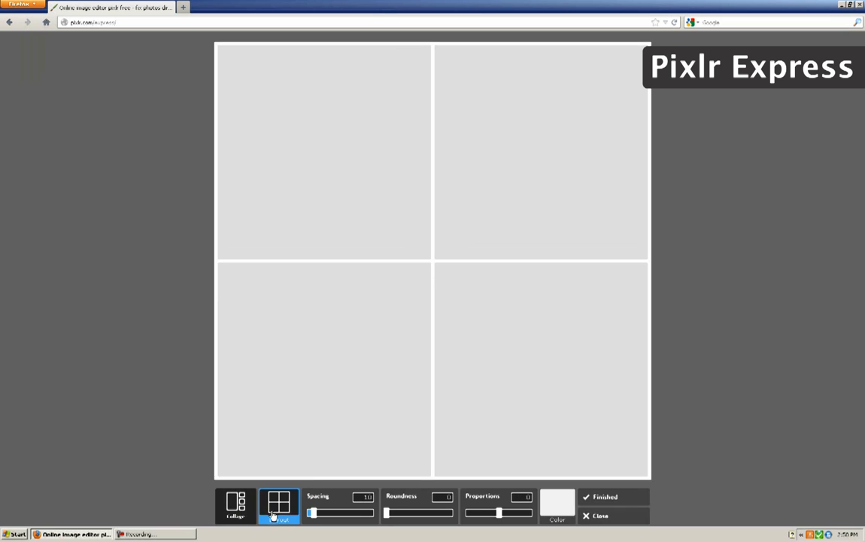
left_click(278, 504)
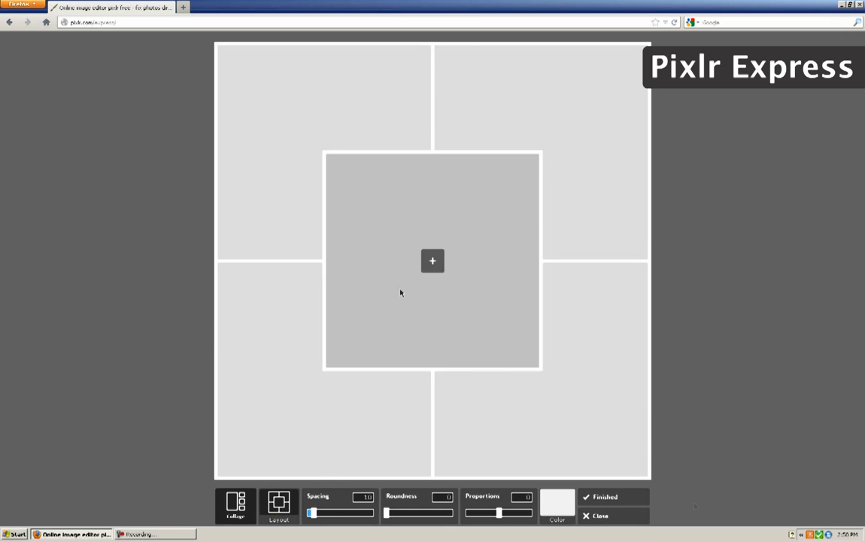
left_click(433, 261)
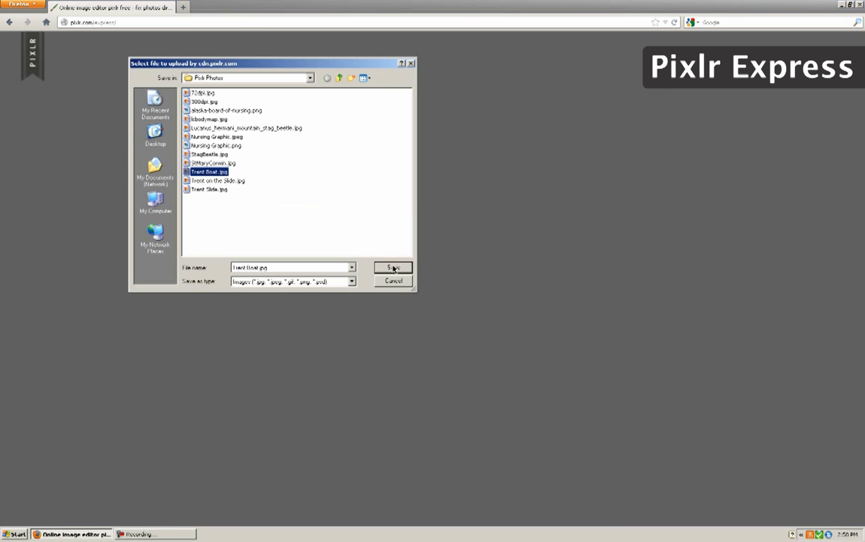
left_click(393, 268)
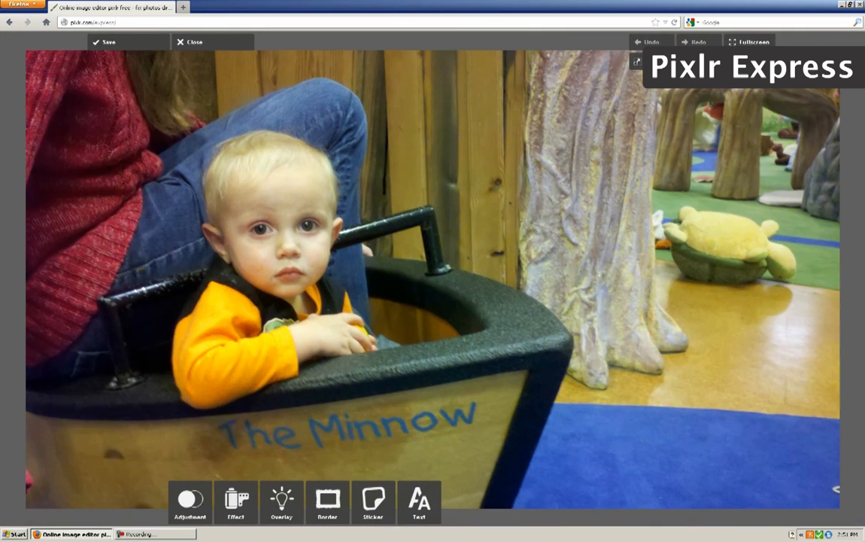
Step: Drain the photo's colour saturation to black and white via Adjustment > Color
left_click(190, 502)
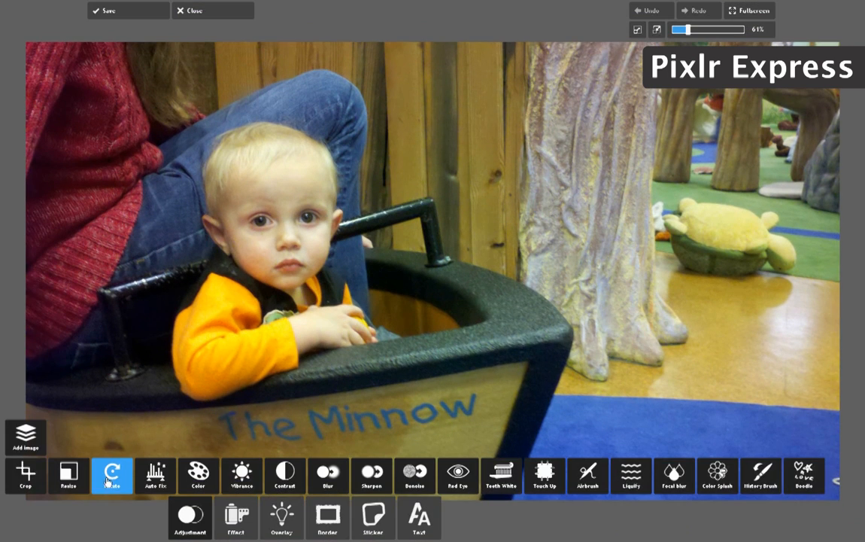
left_click(25, 476)
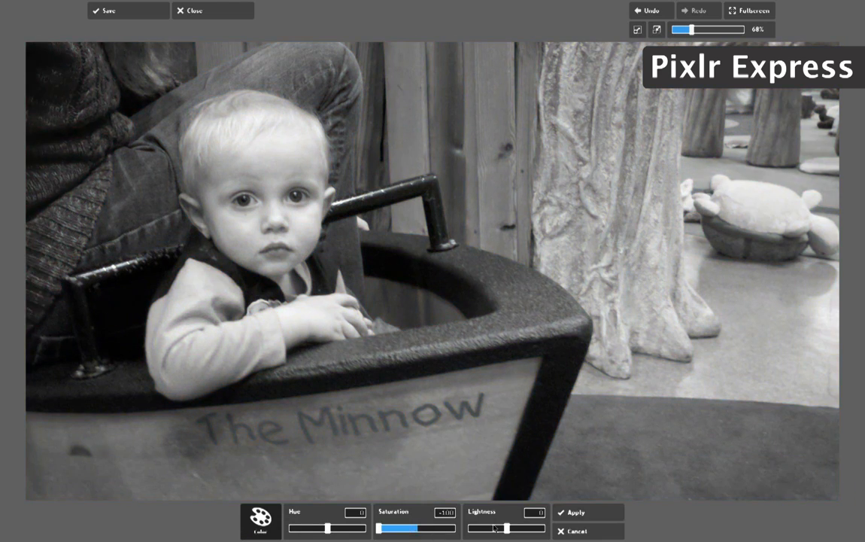
left_click(235, 517)
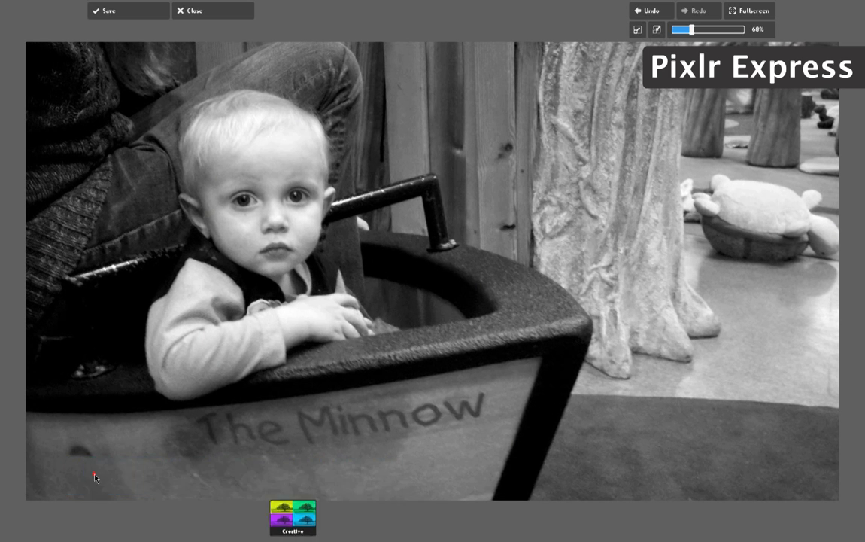
Step: Apply a vignette effect at reduced strength to the black-and-white photo
left_click(310, 518)
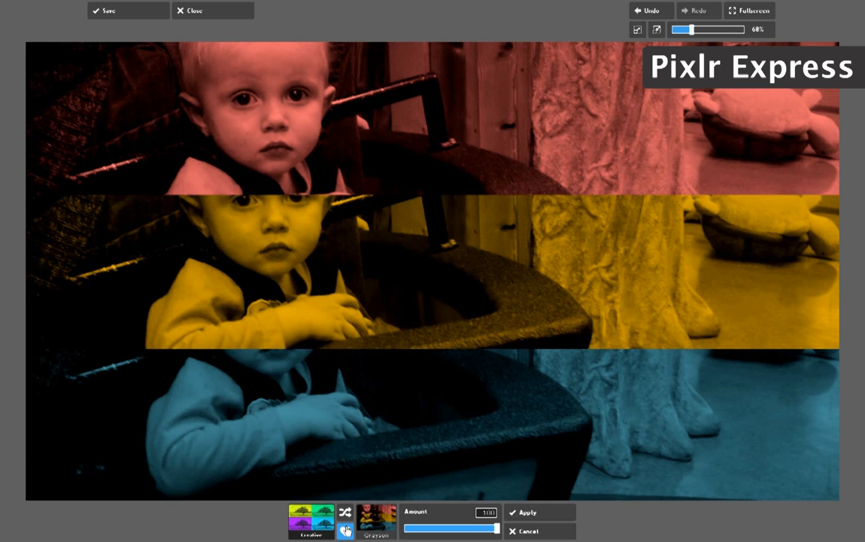
left_click(344, 512)
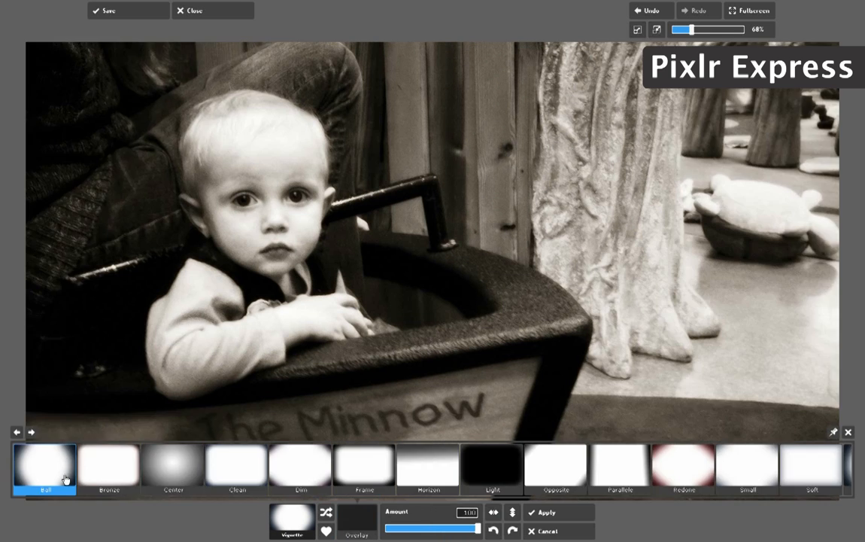
left_click_drag(479, 528, 450, 528)
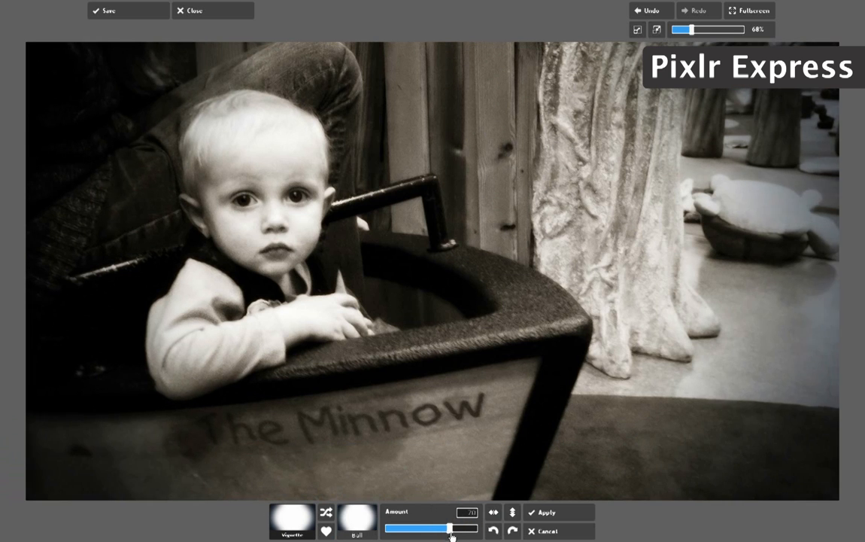
left_click(373, 517)
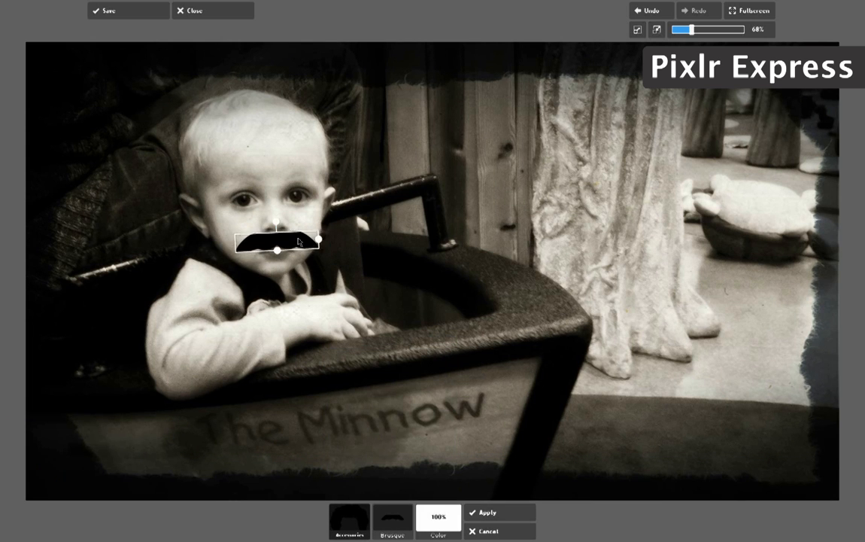
Step: Add a moustache sticker on the child, check it zoomed in, and close back to the homepage
left_click(486, 511)
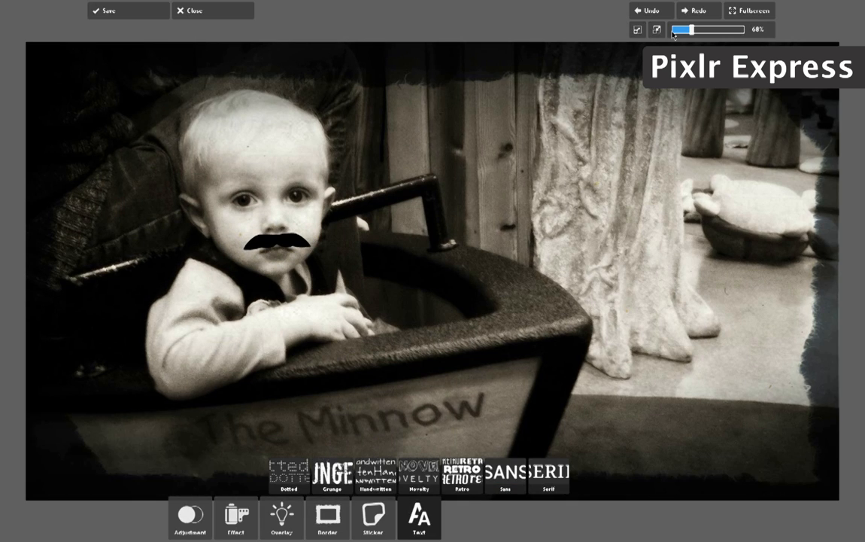
left_click_drag(692, 31, 722, 30)
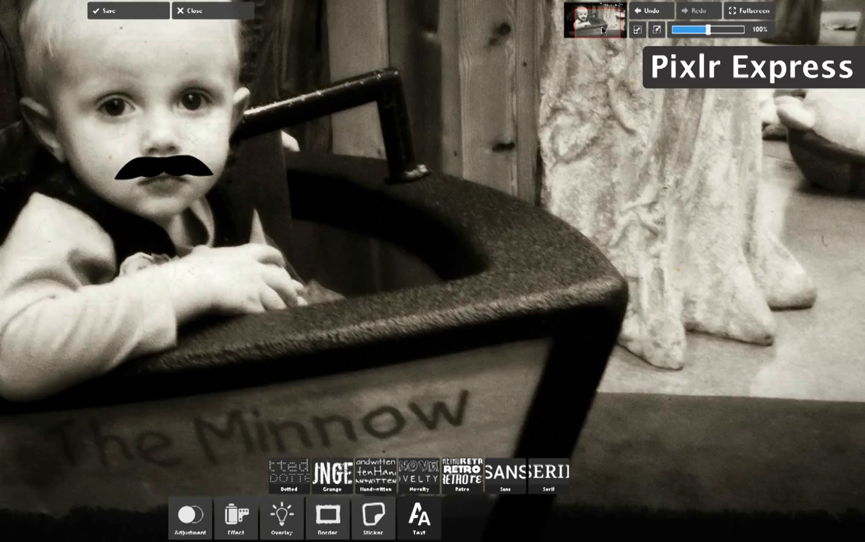
left_click(680, 30)
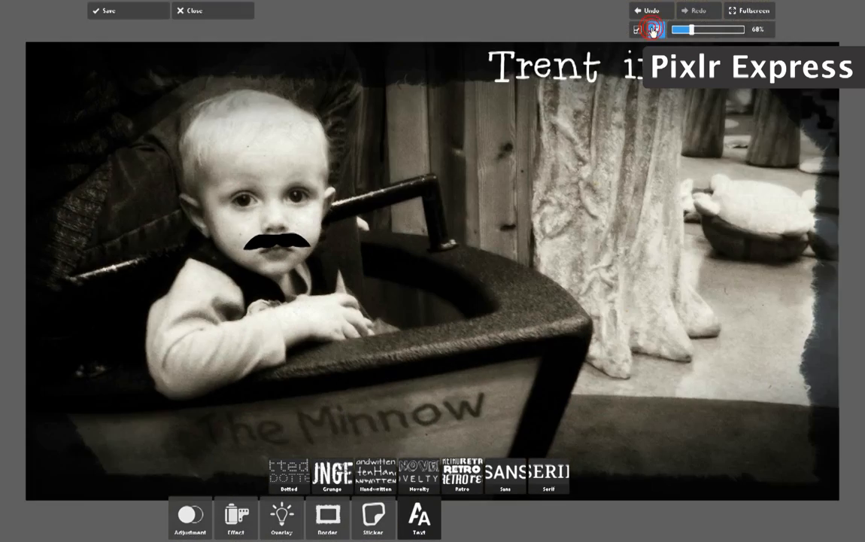
left_click(190, 11)
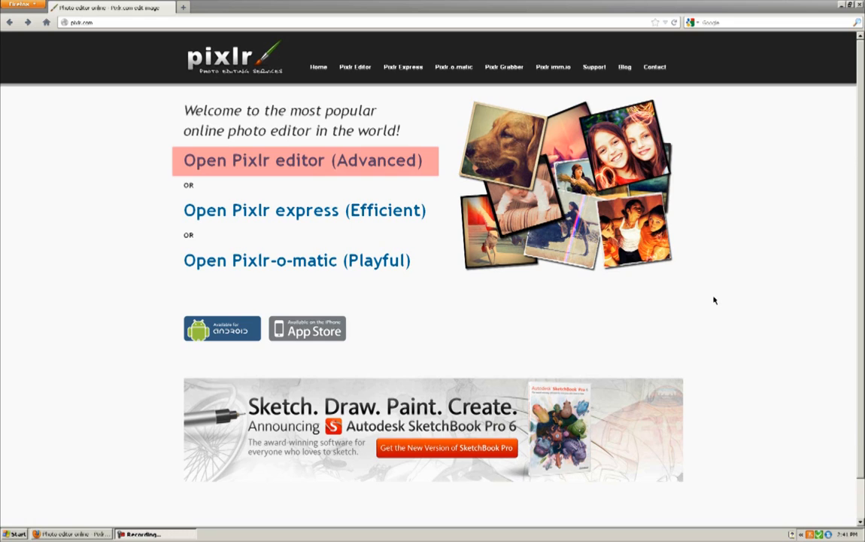
Step: Start Pixlr Editor and free-transform the beetle photo to fill the canvas
left_click(305, 159)
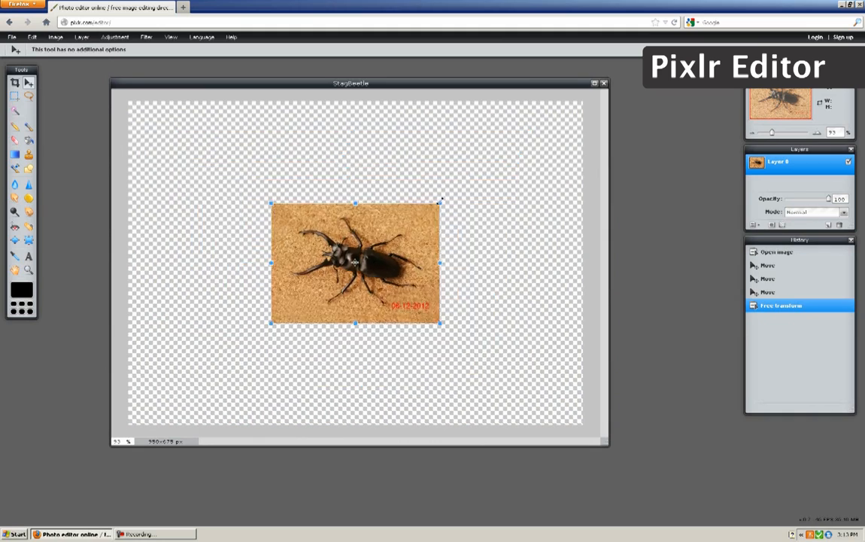
left_click_drag(442, 202, 575, 102)
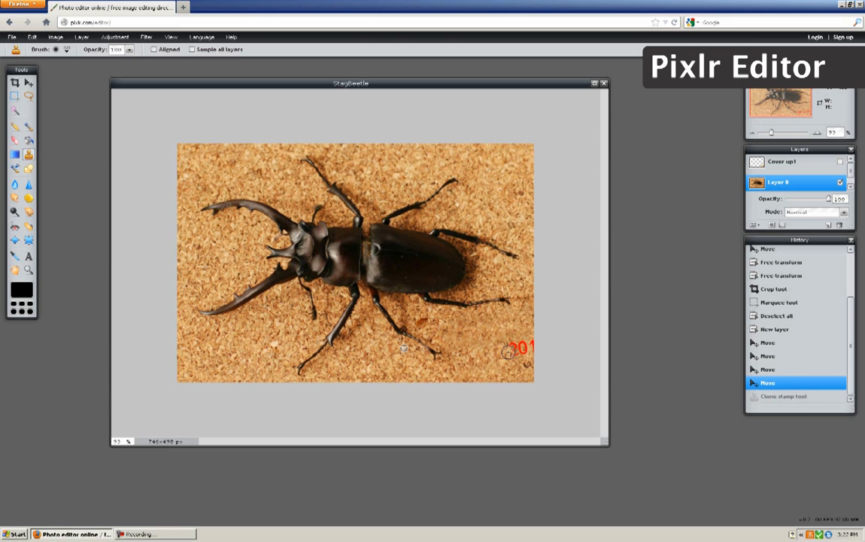
Step: Label the beetle photo 'Legs' in a dark brown colour
left_click(375, 358)
type("Legs")
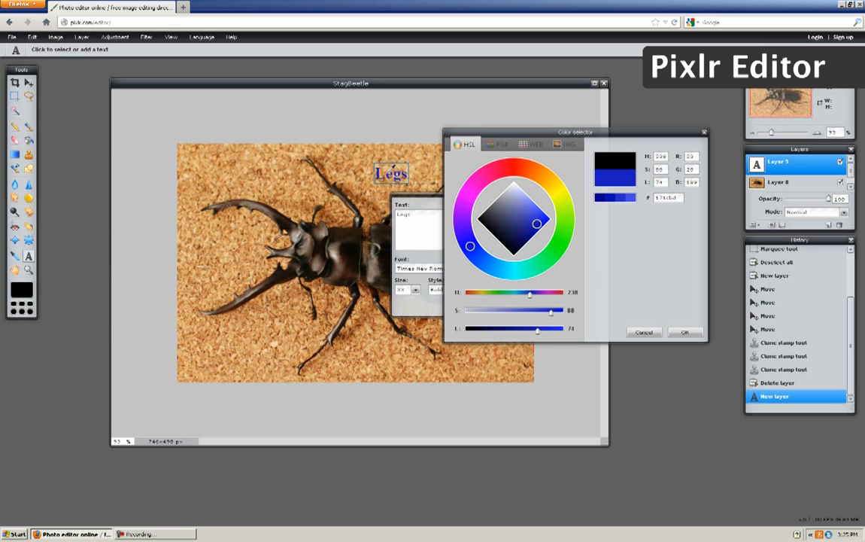
left_click(529, 170)
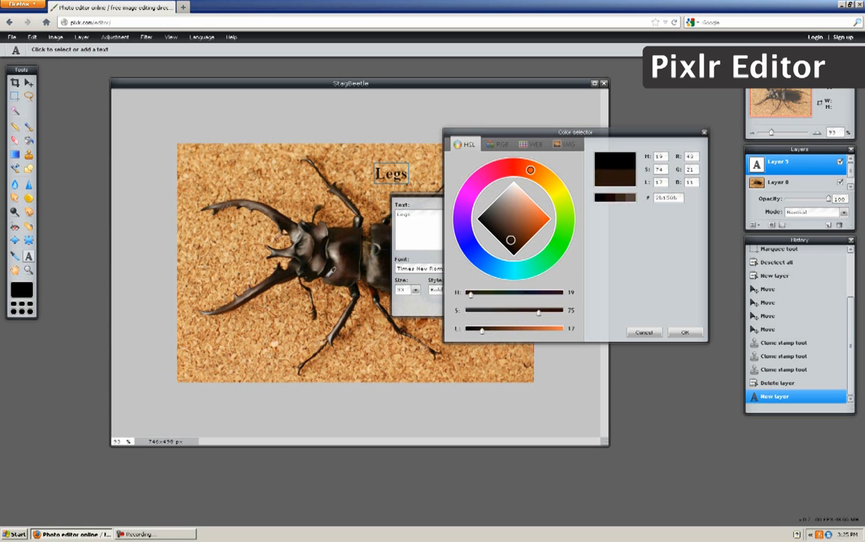
left_click(685, 332)
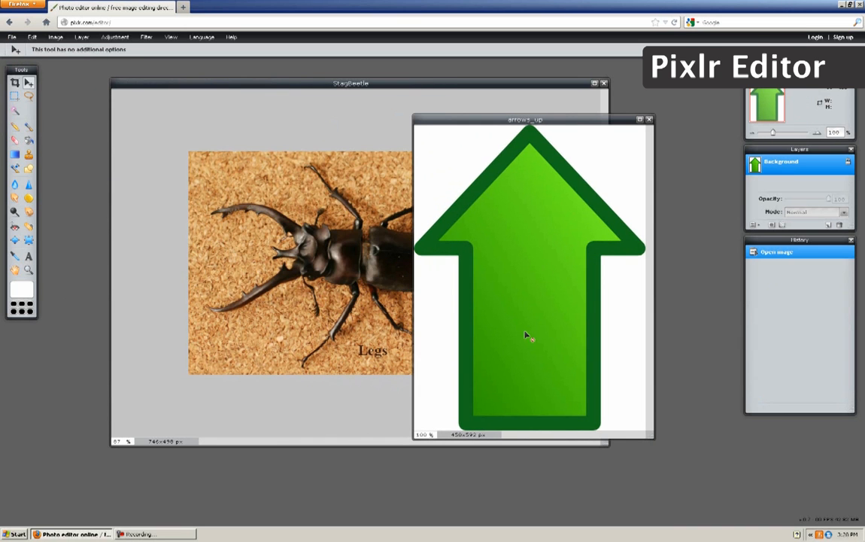
Step: Paste the green arrow as a layer, clear its selected background, and change its blend mode
left_click_drag(524, 120, 555, 117)
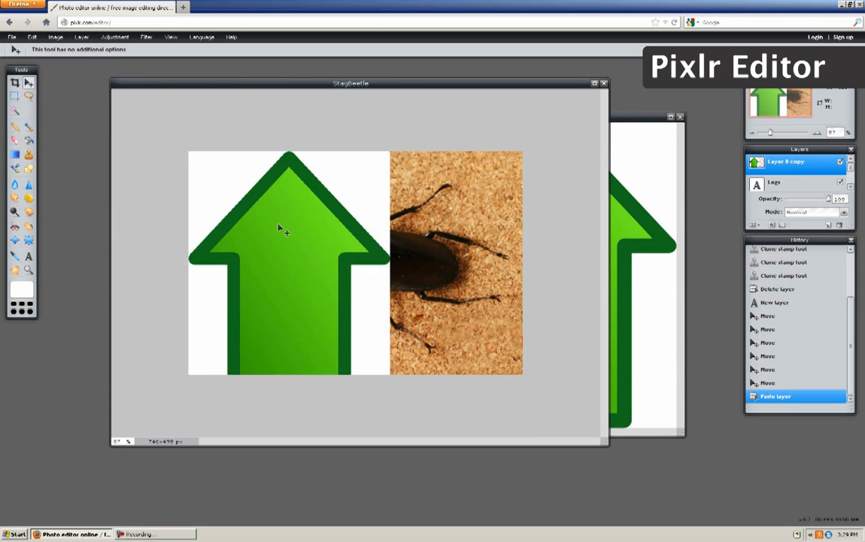
mouse_move(389, 307)
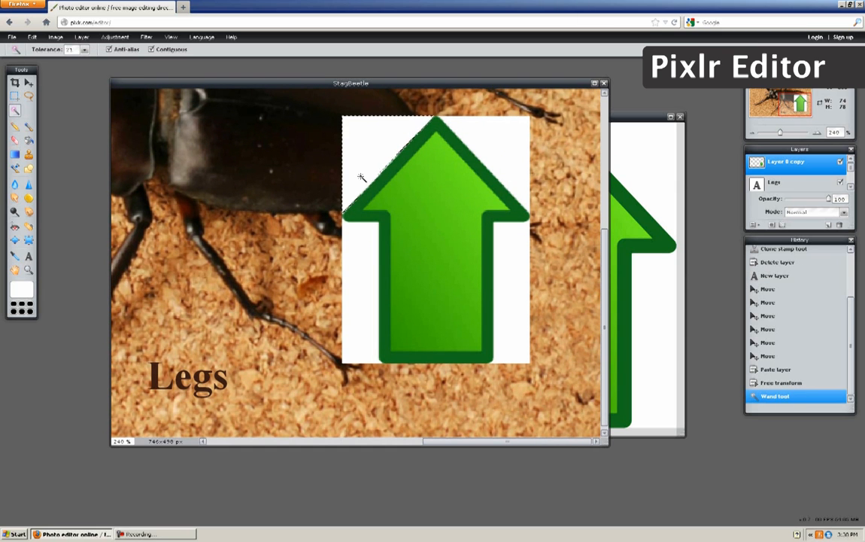
key("Delete")
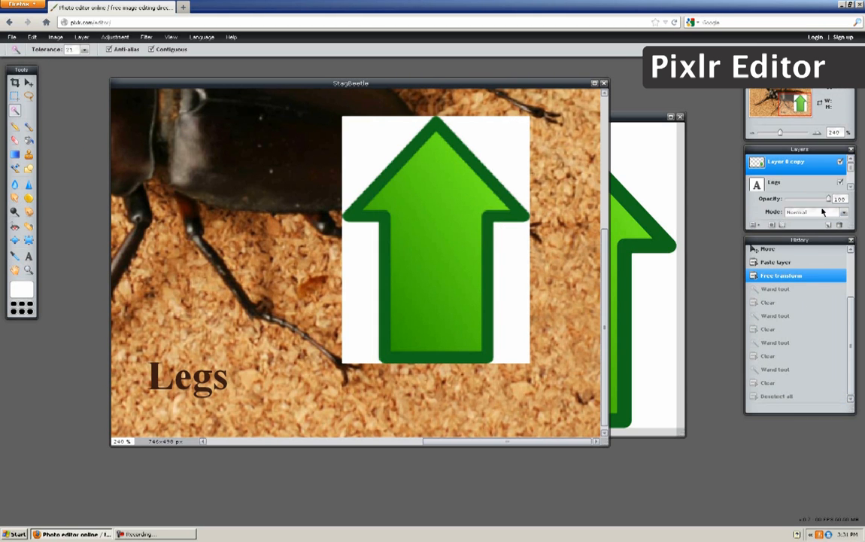
left_click(813, 211)
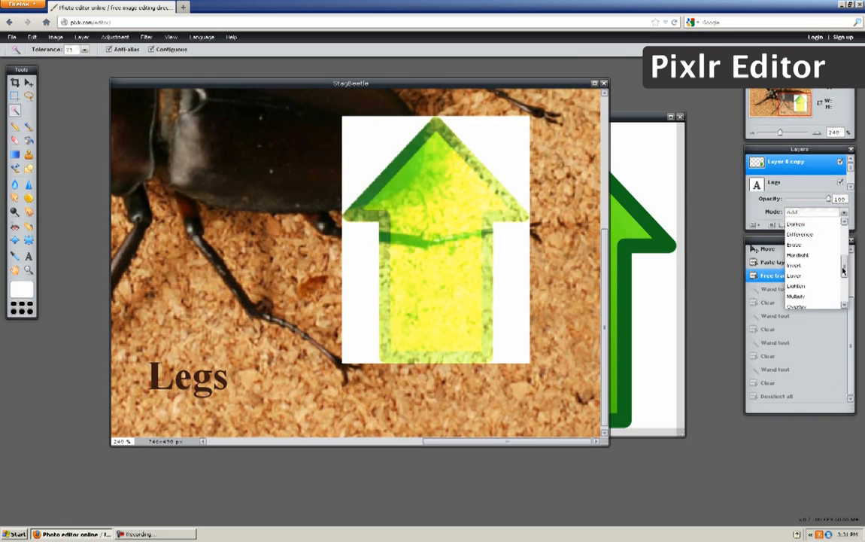